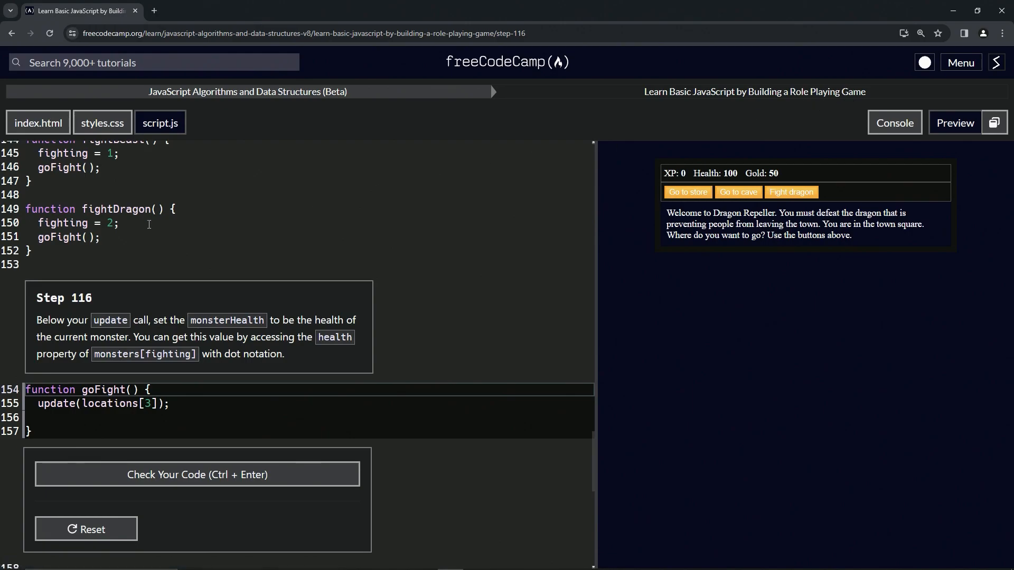
mouse_move(95, 305)
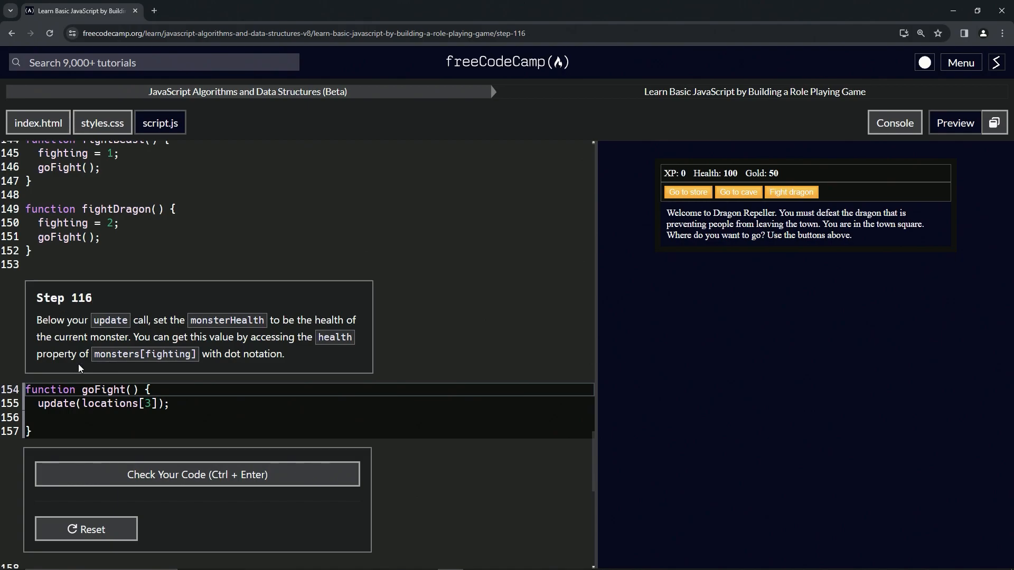
mouse_move(165, 341)
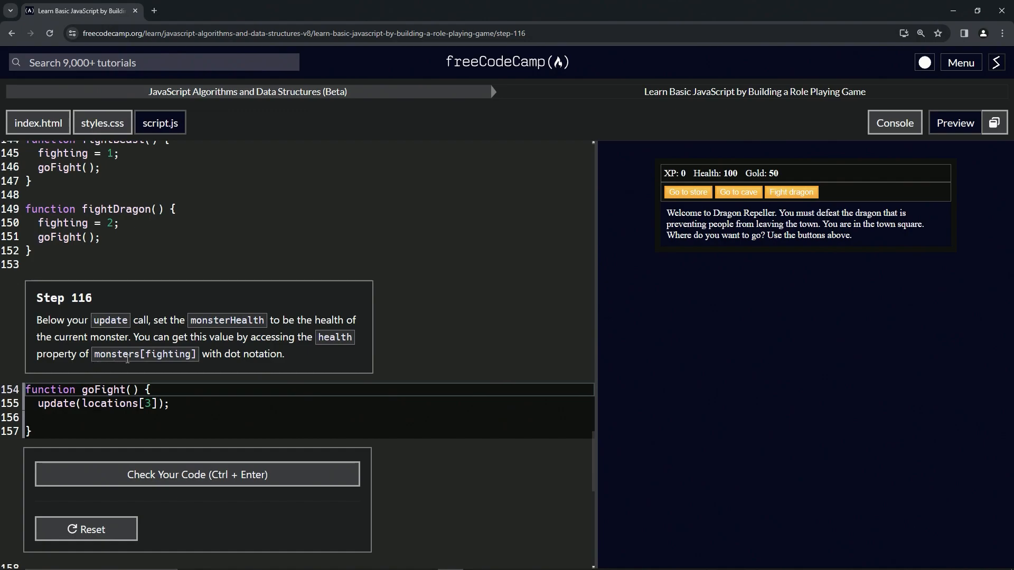
mouse_move(262, 367)
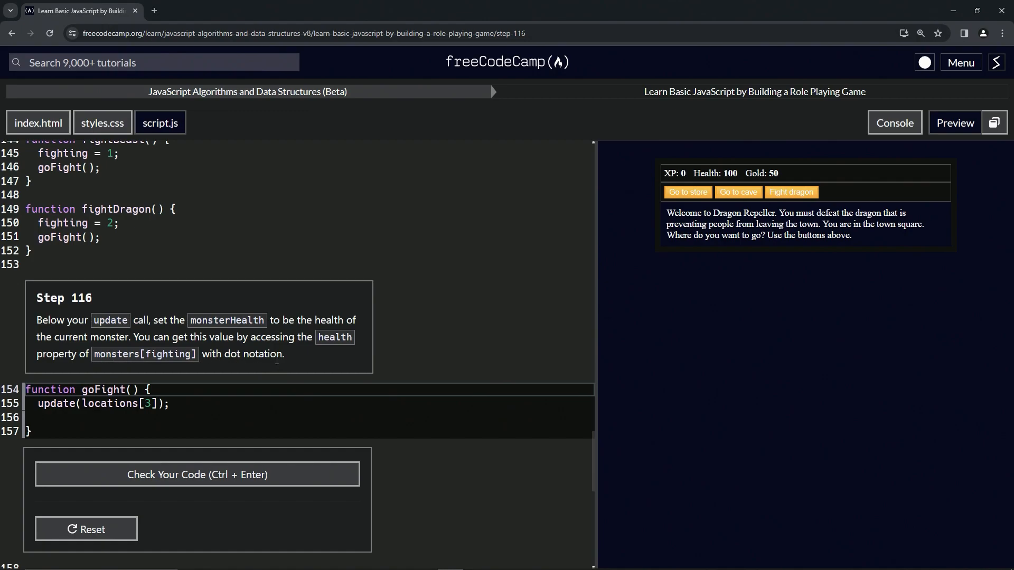
mouse_move(310, 354)
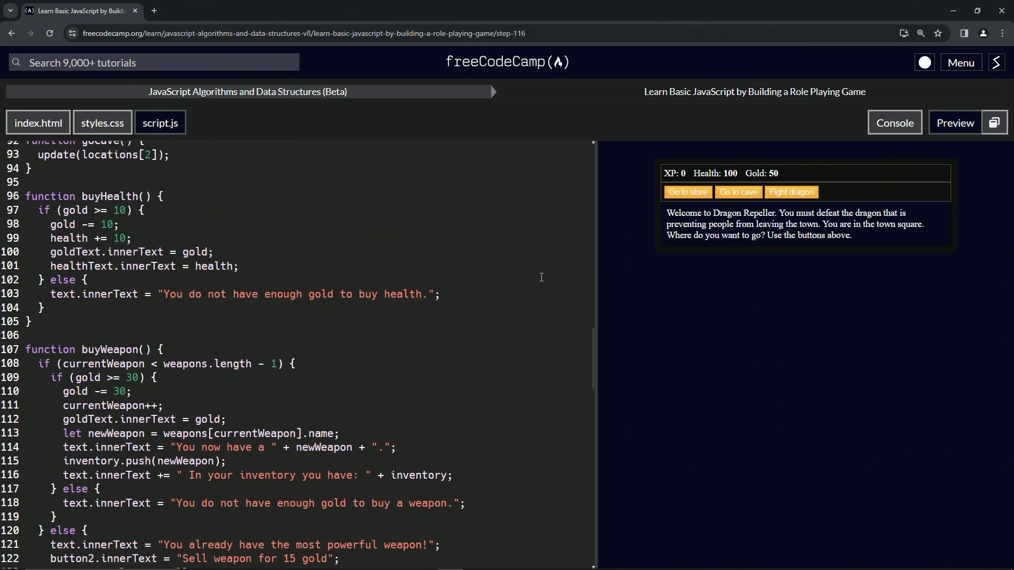
Step: On line 156 in goFight, write monsterHealth = monsters[fighting].health and add a line below
scroll(down, 3)
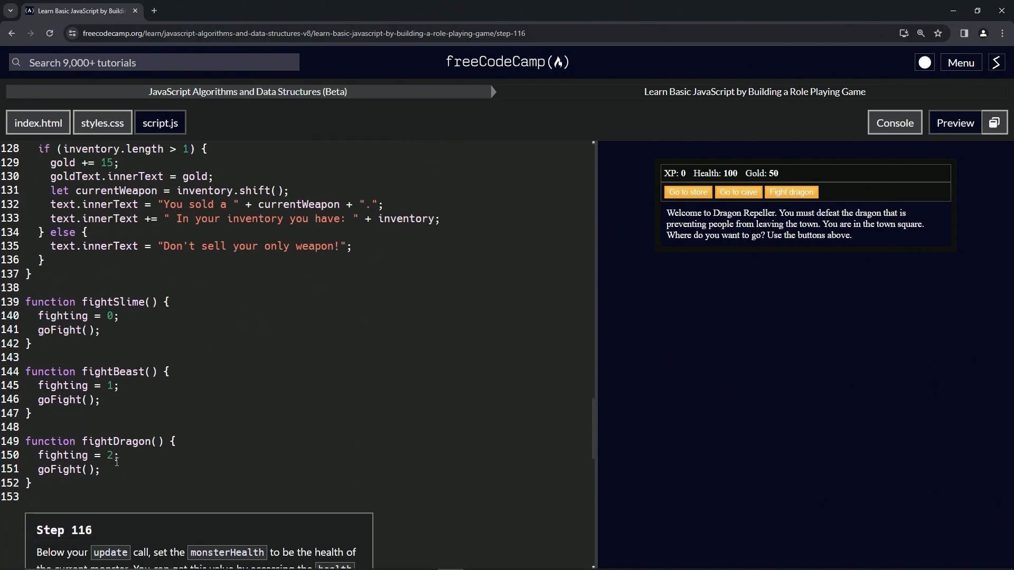
scroll(down, 3)
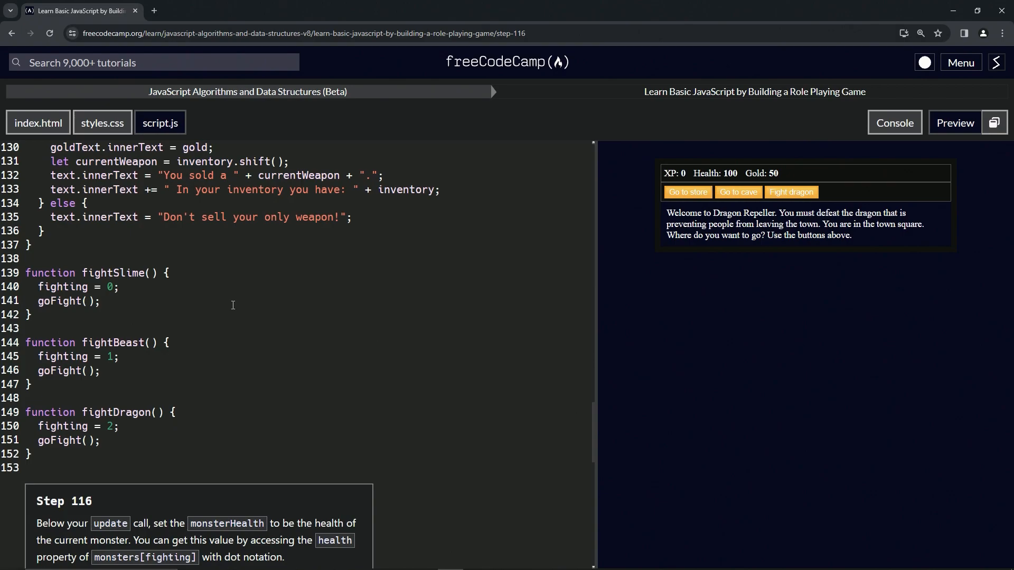
mouse_move(228, 314)
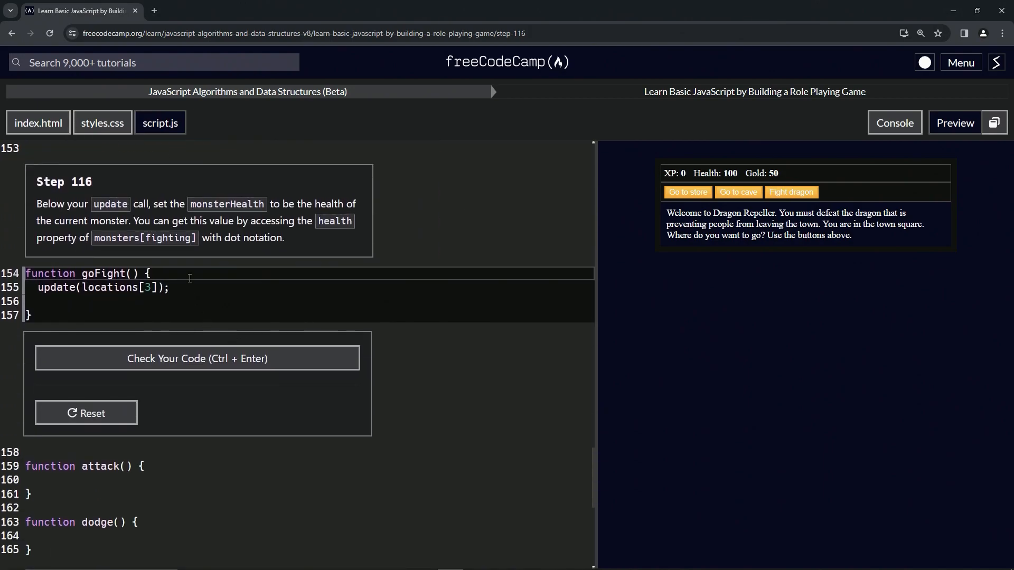
mouse_move(295, 234)
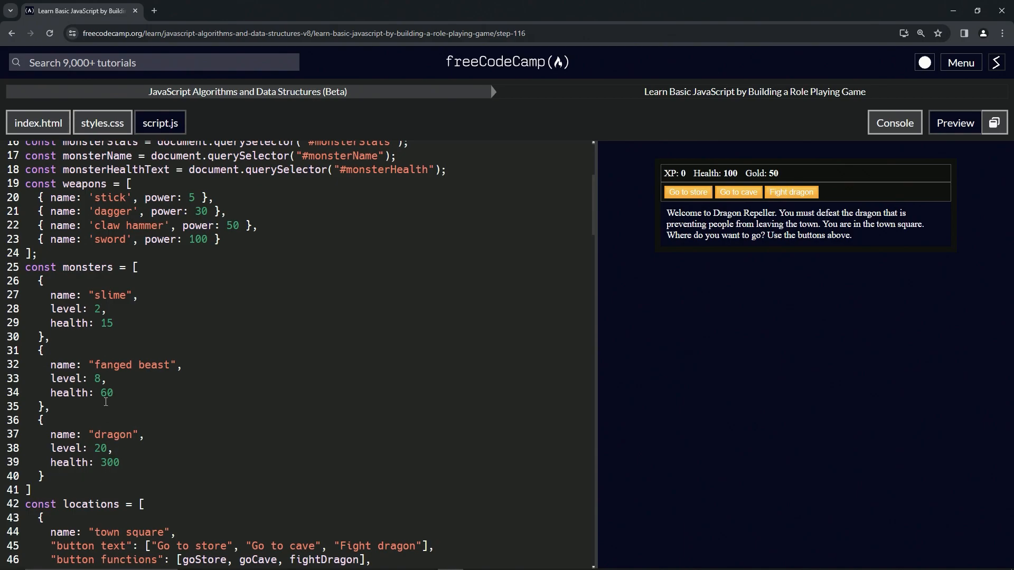
scroll(down, 3)
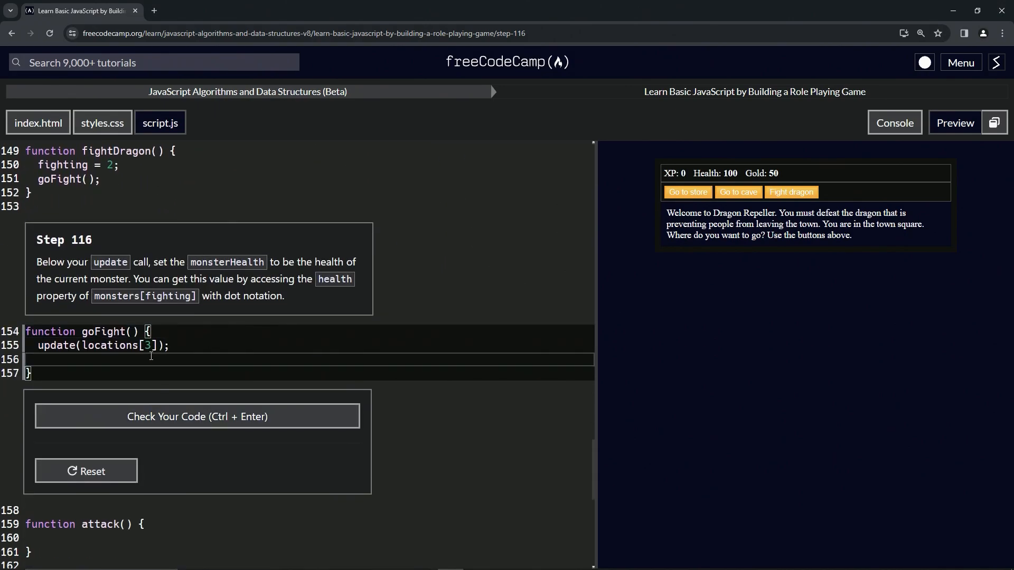
text(monsterHe)
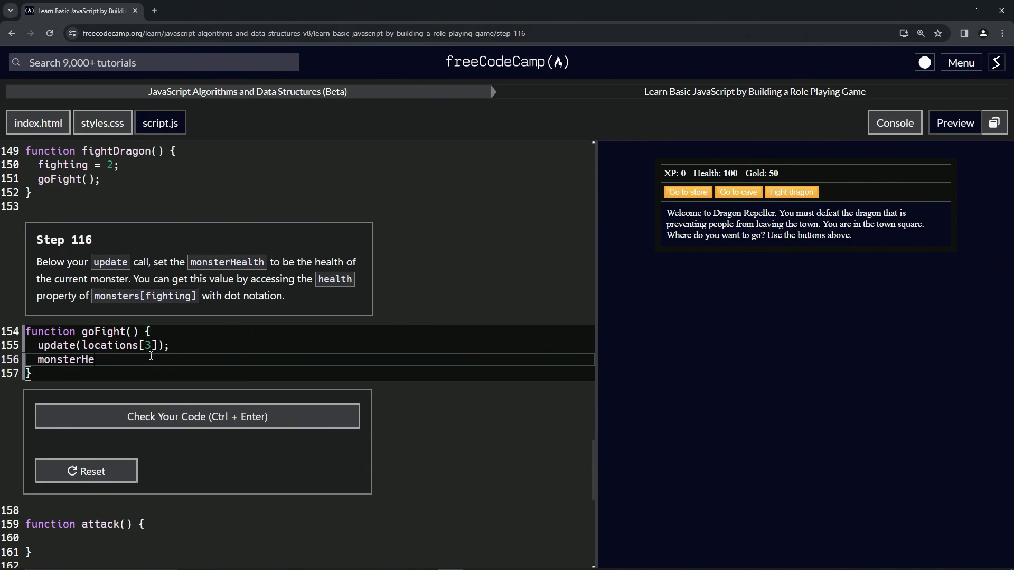
text(alth)
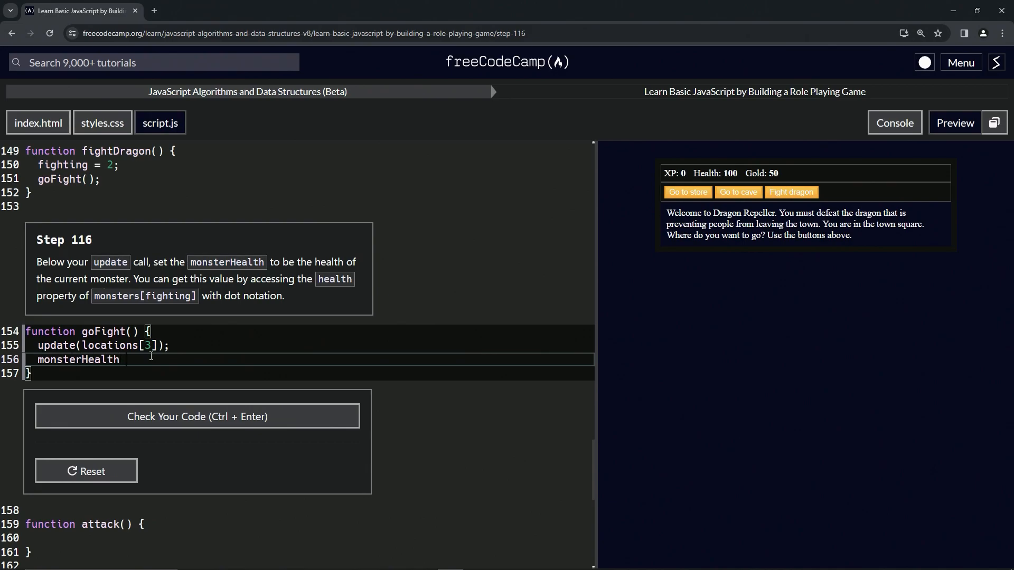
text(=)
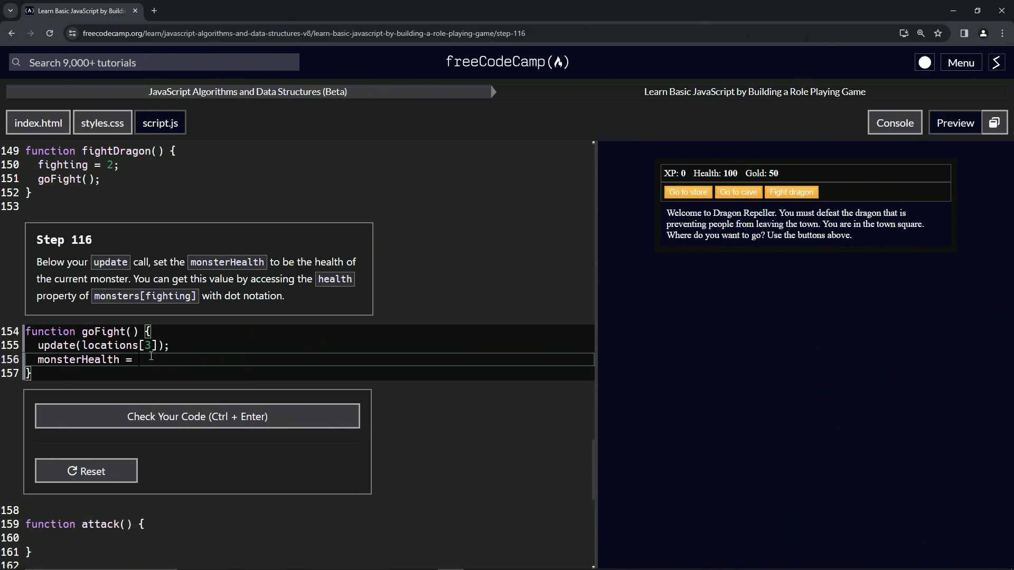
text(monsters[])
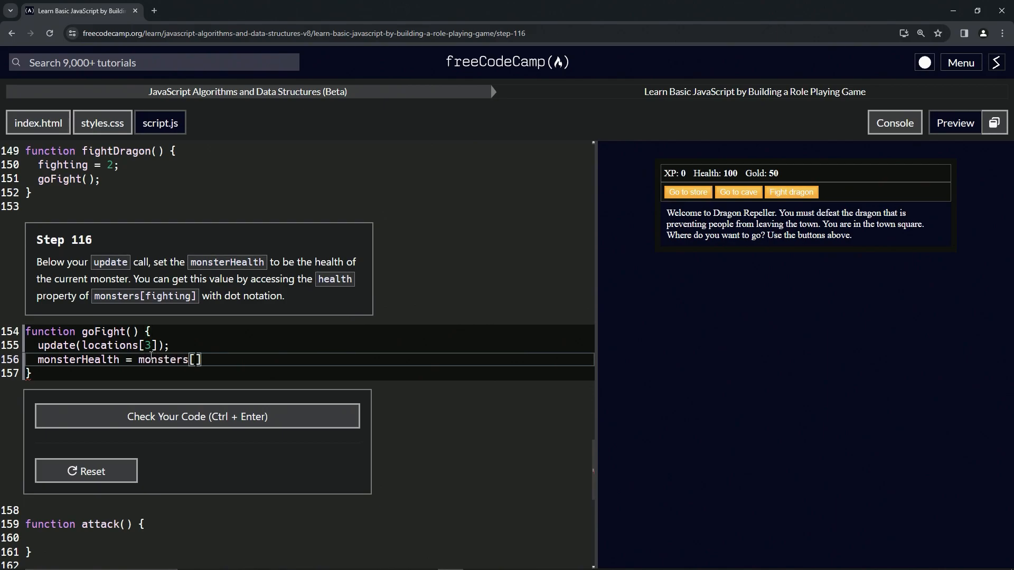
text(fighting)
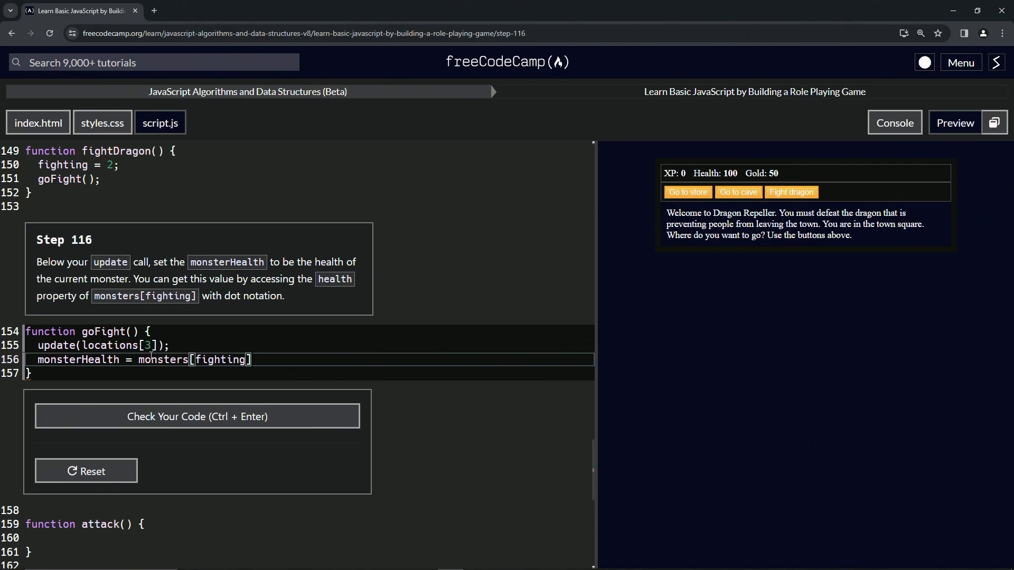
text(.health;)
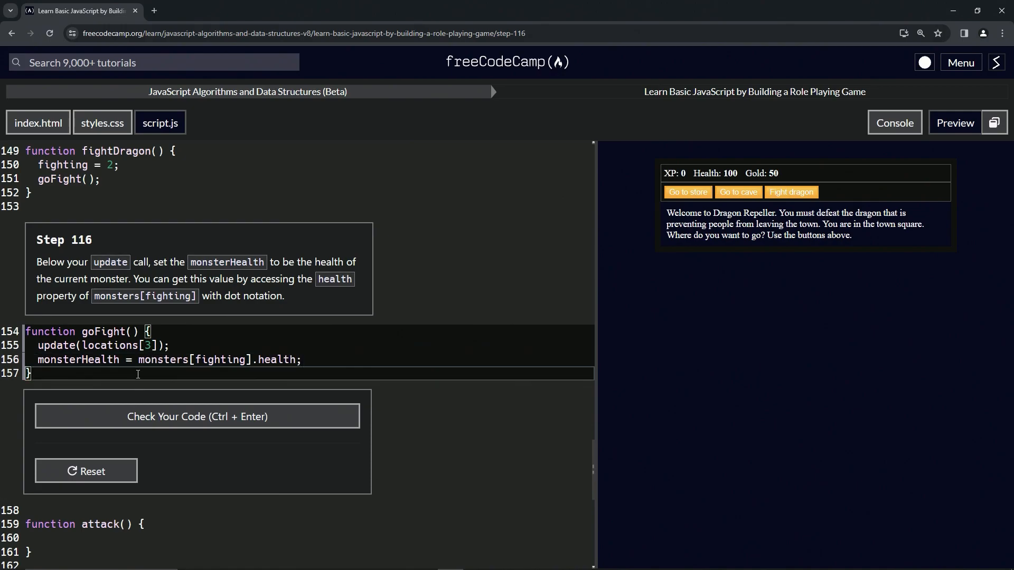
key(enter)
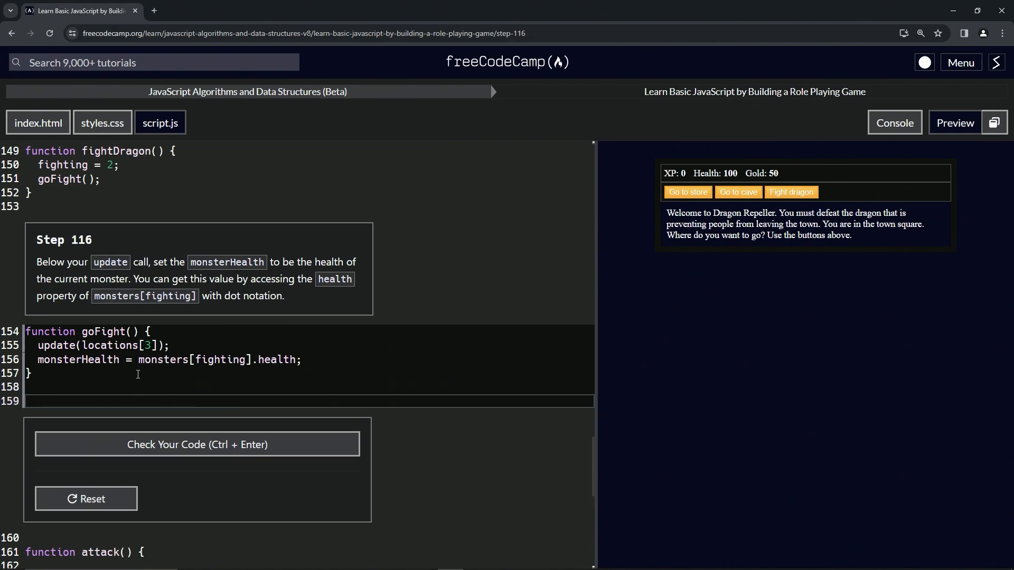
Step: Add a test fightDragon() call below goFight and begin a console.log line
text(fightDragon()
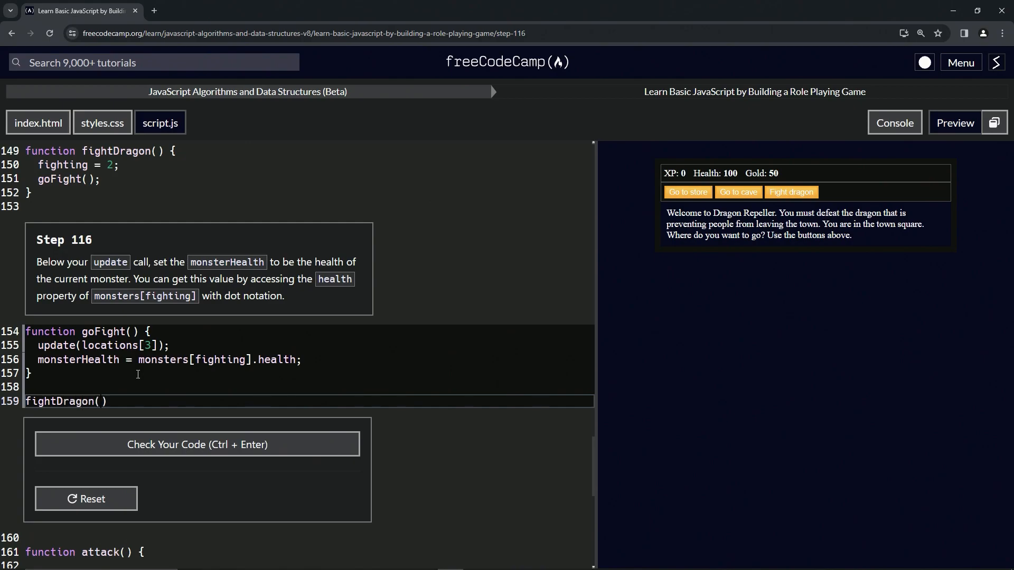
click(790, 192)
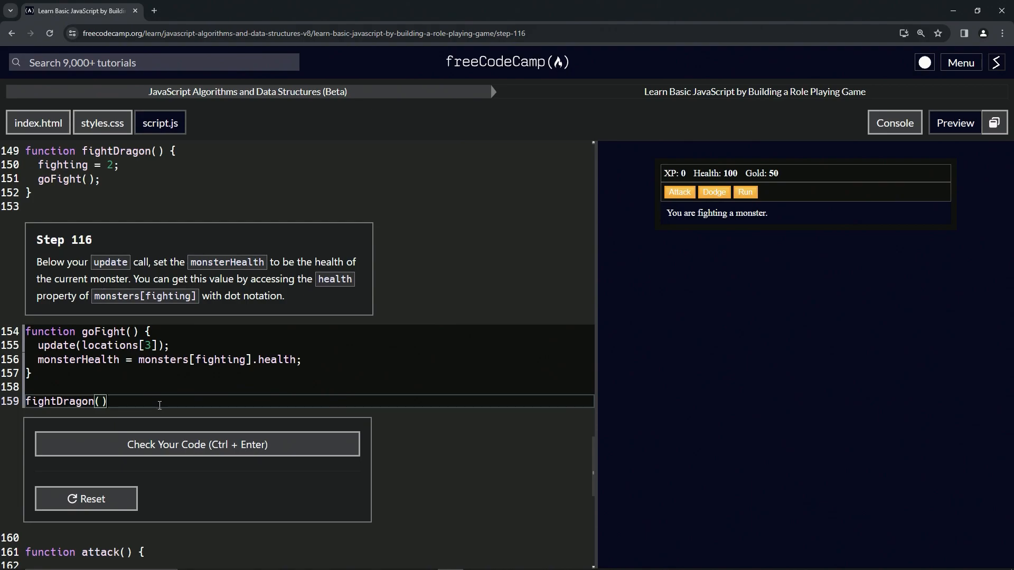
text(conso)
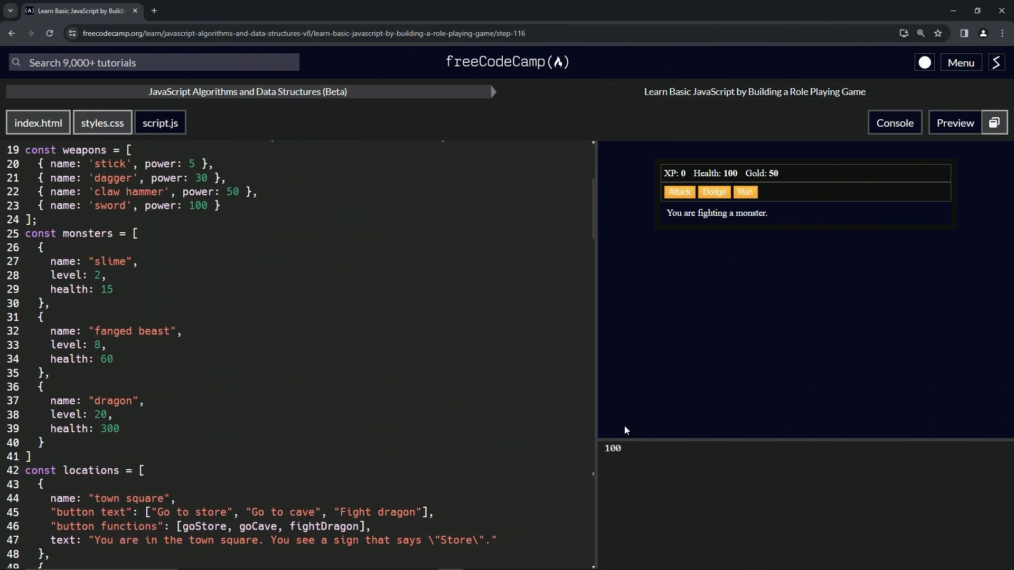
Step: Change the console.log argument from 'health' to monsterHealth so the console prints 300
scroll(down, 3)
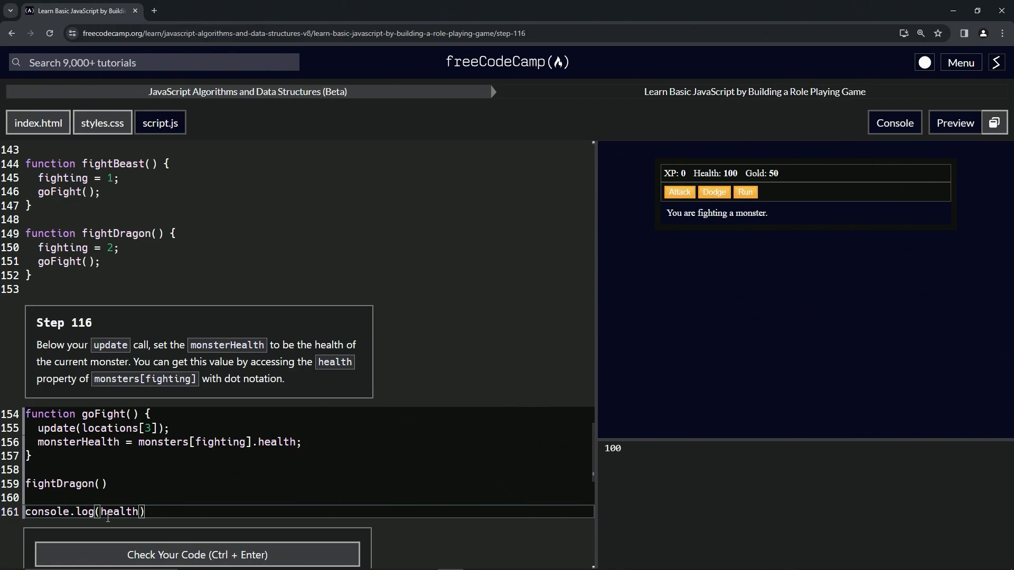
double_click(119, 512)
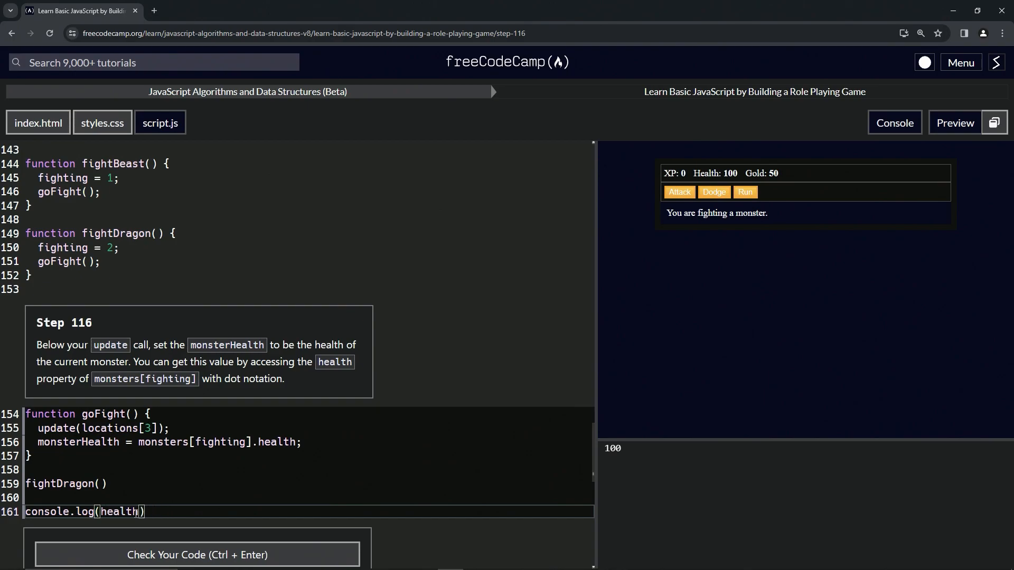
text(monsterH)
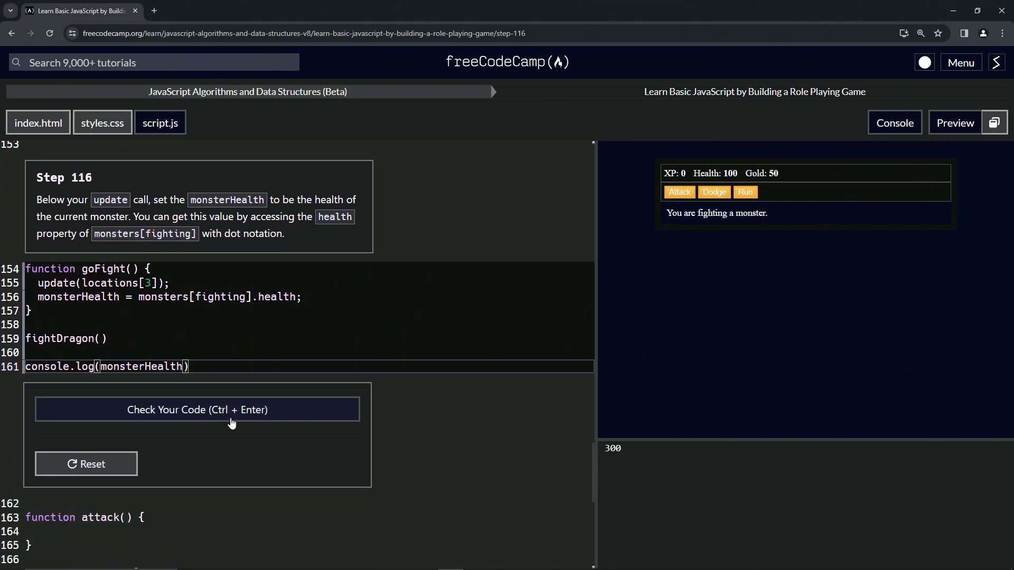
Step: Run the Step 116 tests and submit the passing code to reach Step 117
click(197, 409)
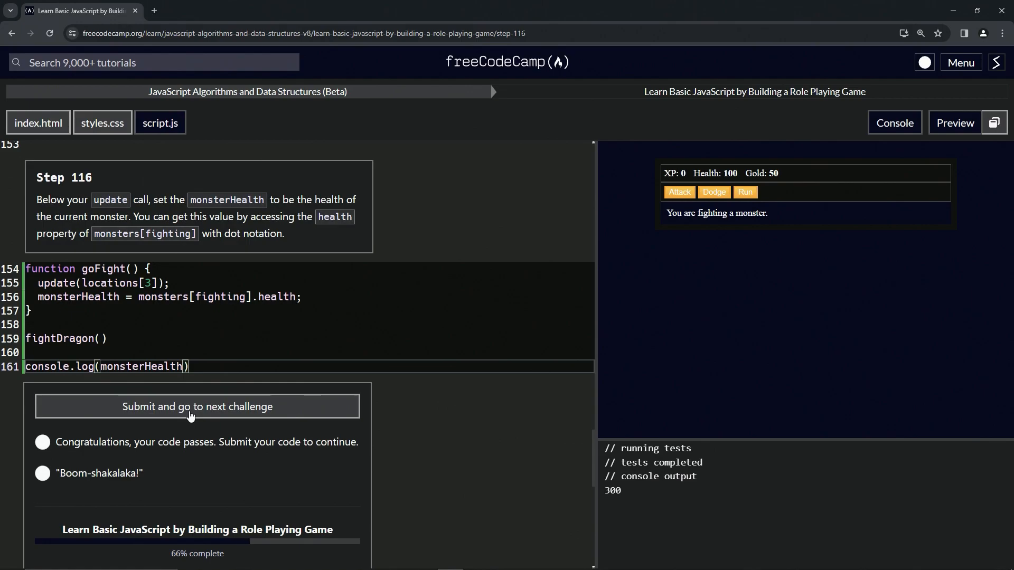
click(197, 406)
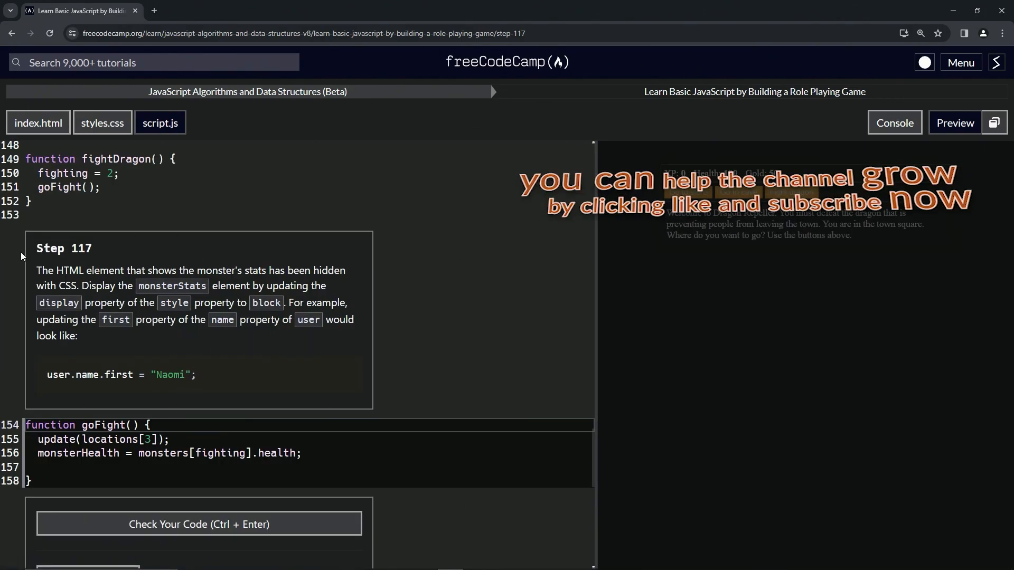